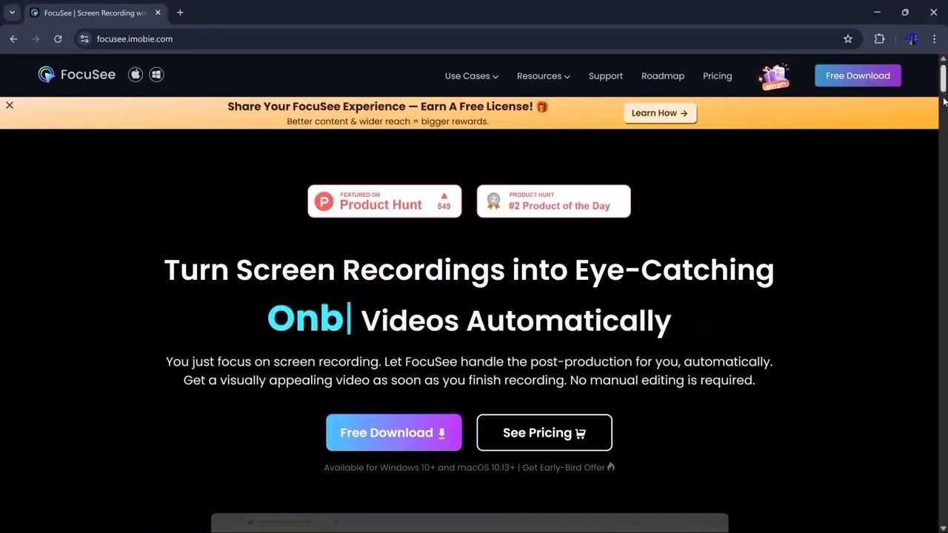
Step: Scroll down through the content on screen
{"action": "scroll", "scroll_direction": "down", "scroll_amount": 3}
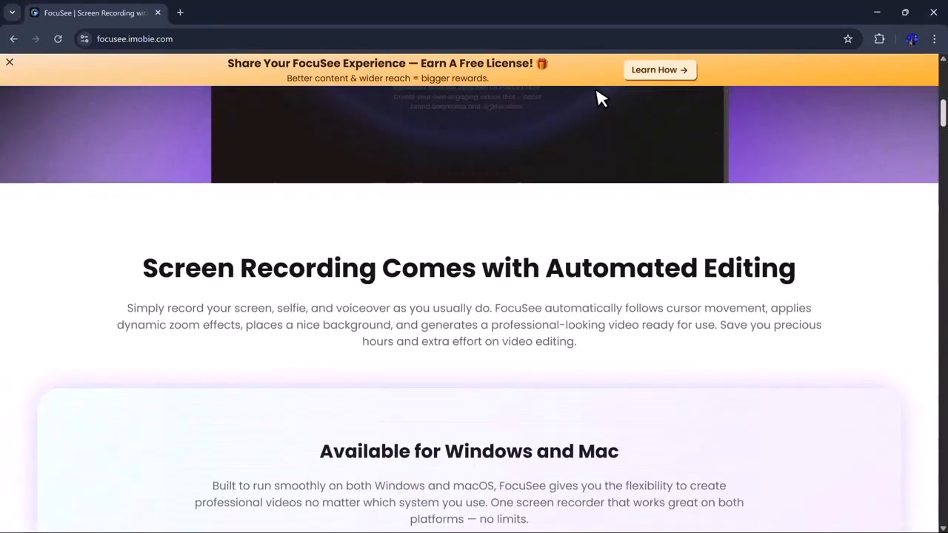
{"action": "scroll", "scroll_direction": "down", "scroll_amount": 3}
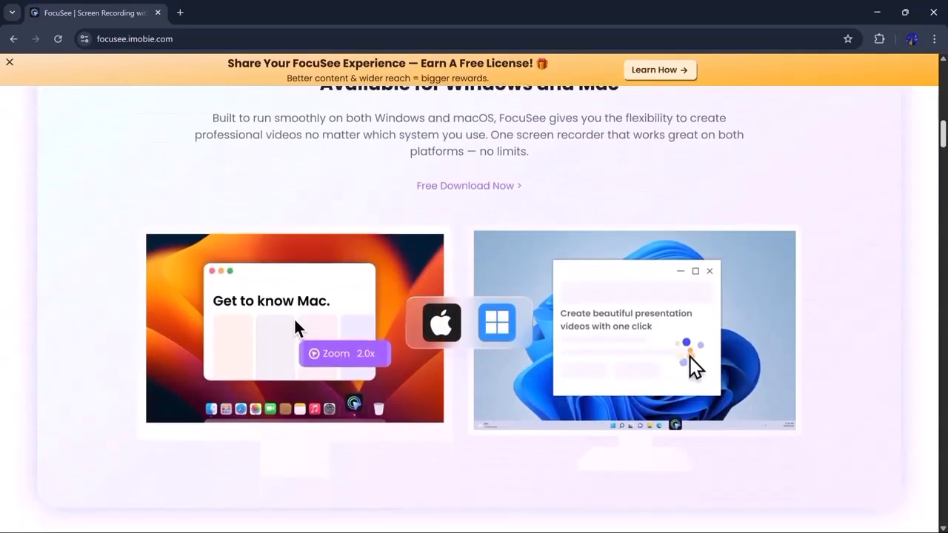
{"action": "scroll", "scroll_direction": "down", "scroll_amount": 3}
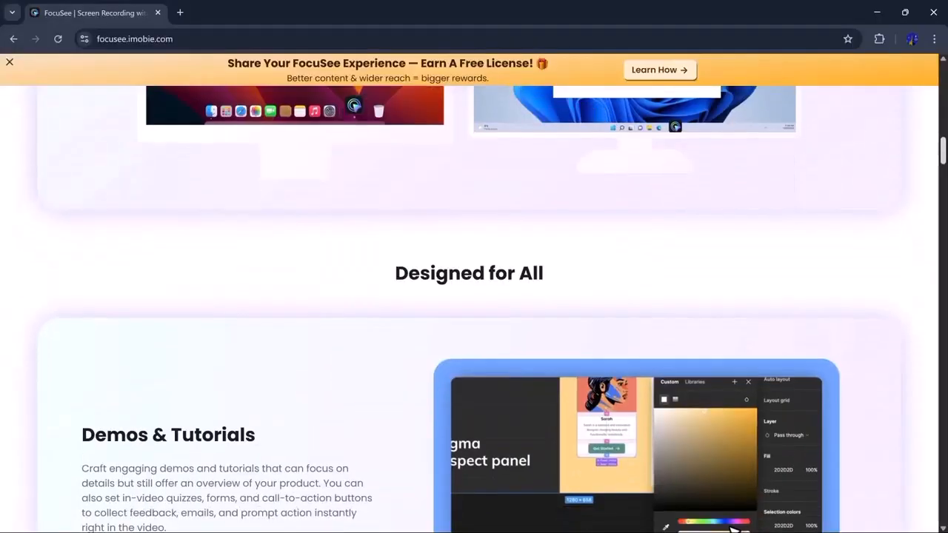
{"action": "scroll", "scroll_direction": "down", "scroll_amount": 3}
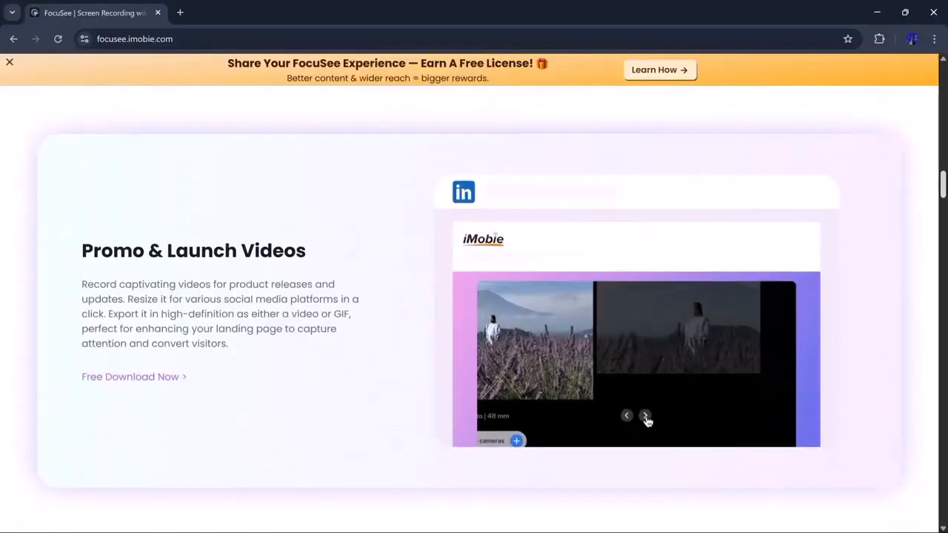
{"action": "scroll", "scroll_direction": "down", "scroll_amount": 3}
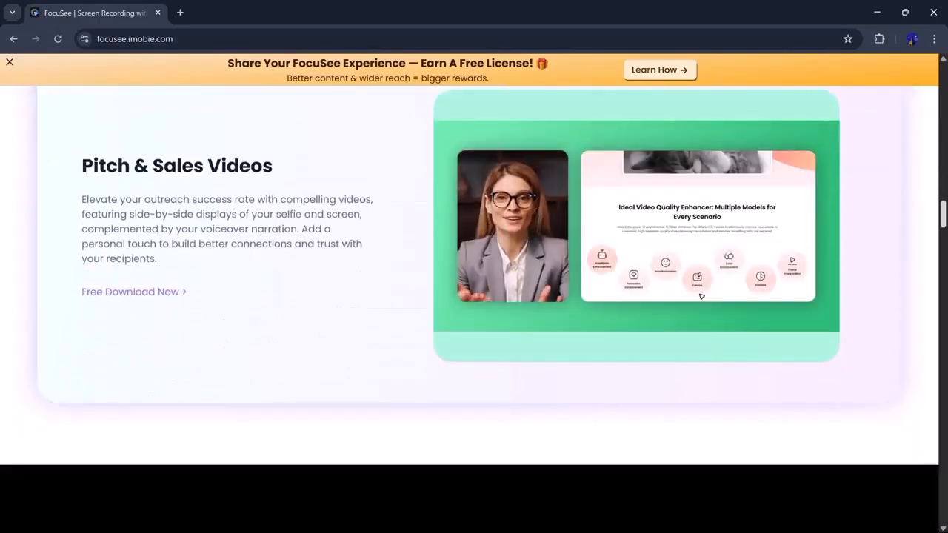
{"action": "scroll", "scroll_direction": "down", "scroll_amount": 3}
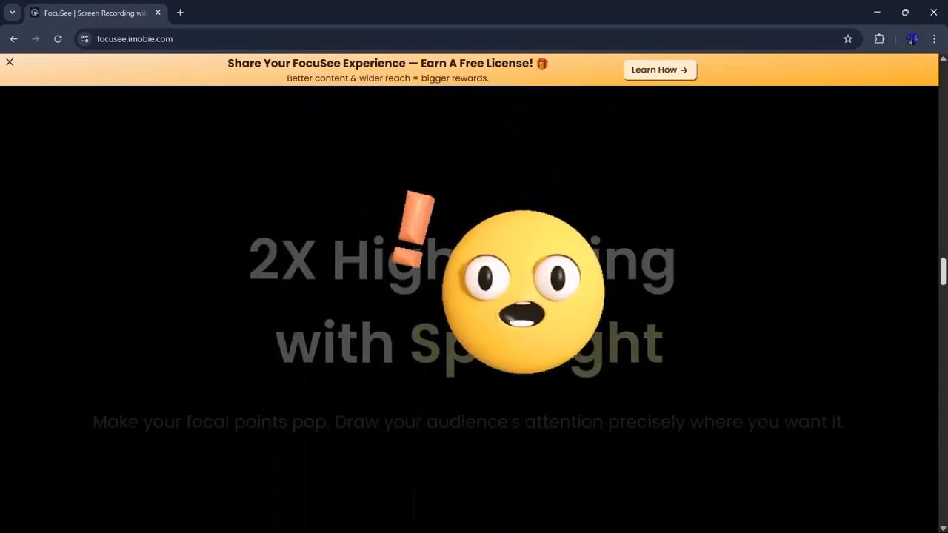
{"action": "scroll", "scroll_direction": "down", "scroll_amount": 3}
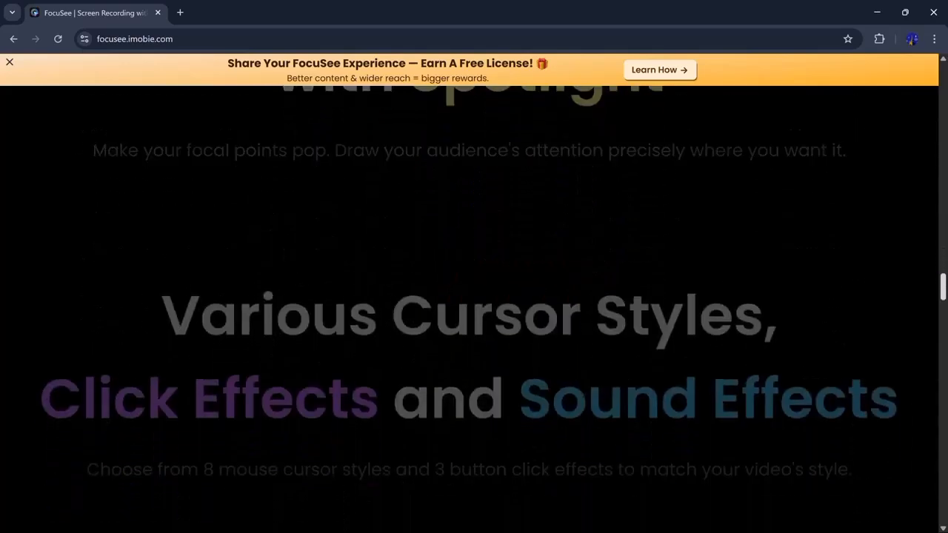
{"action": "scroll", "scroll_direction": "down", "scroll_amount": 3}
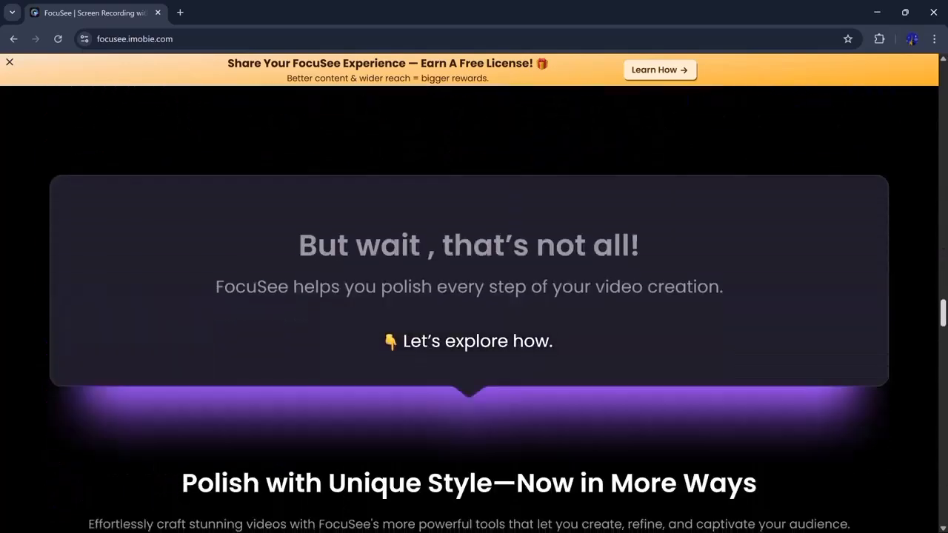
{"action": "scroll", "scroll_direction": "down", "scroll_amount": 3}
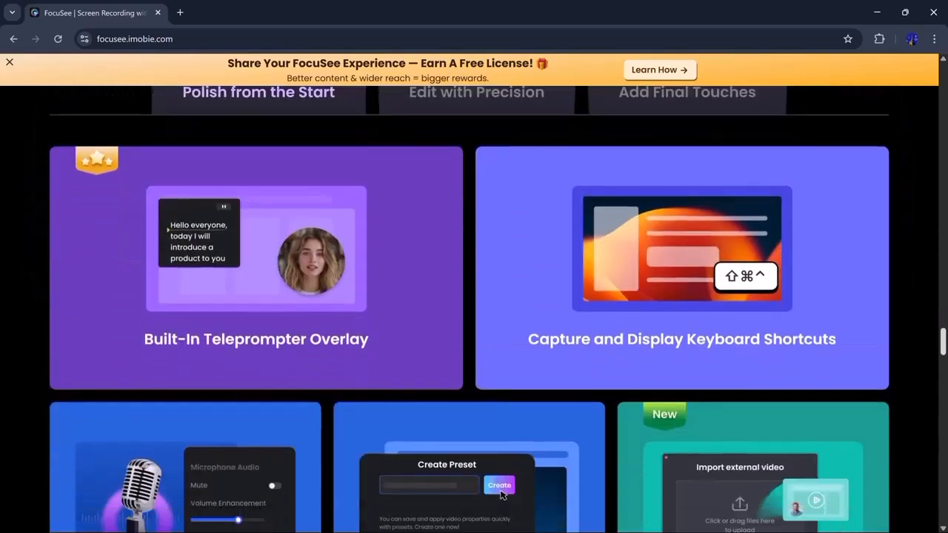
{"action": "scroll", "scroll_direction": "down", "scroll_amount": 3}
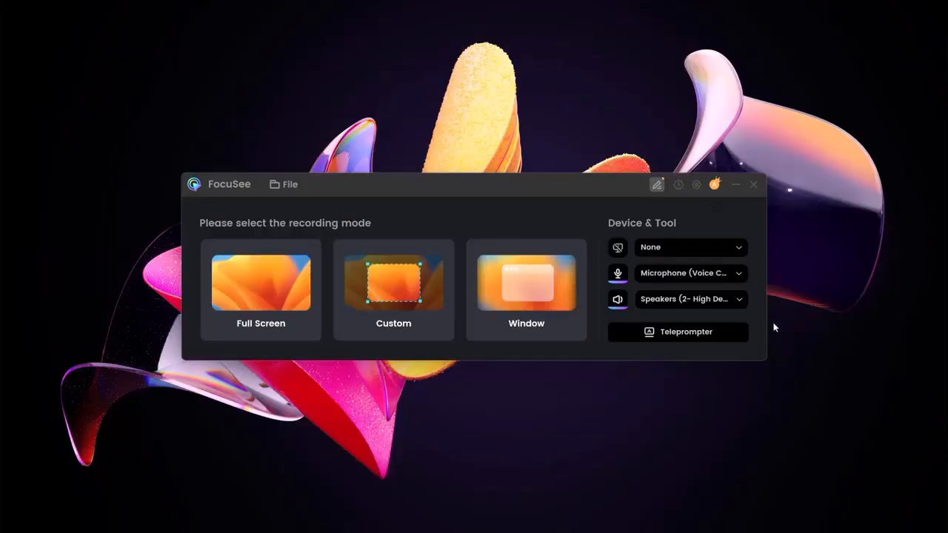
{"action": "mouse_move", "coordinate": [817, 366]}
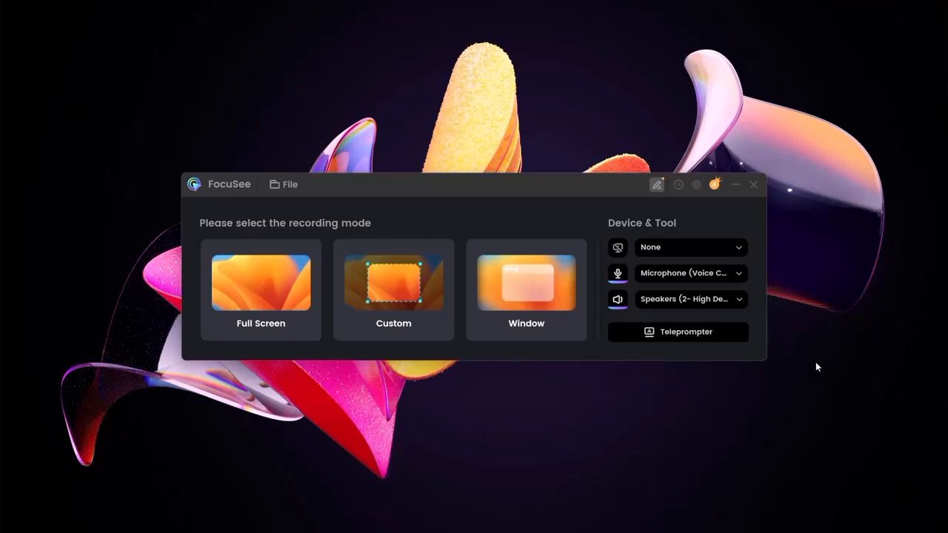
Step: Set up and record with no camera source selected
{"action": "left_click", "coordinate": [393, 289]}
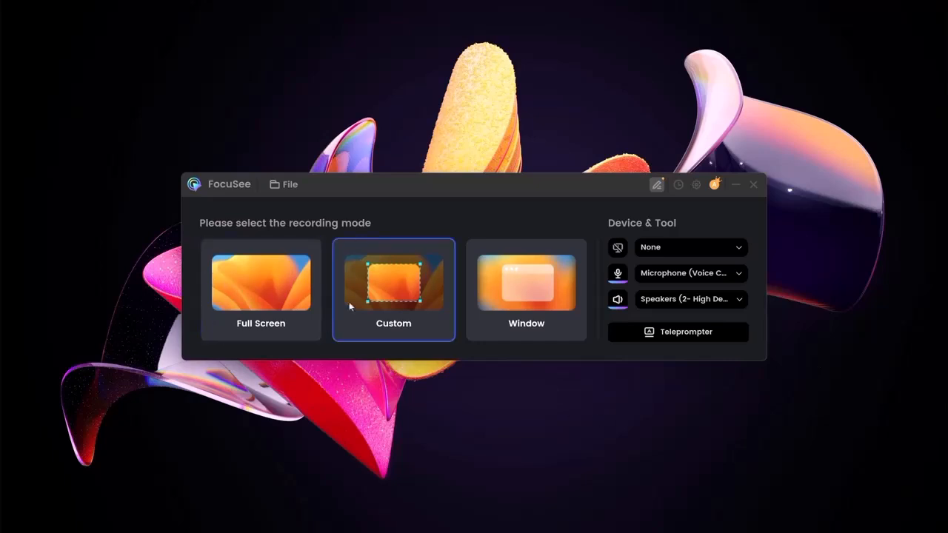
{"action": "left_click", "coordinate": [525, 289]}
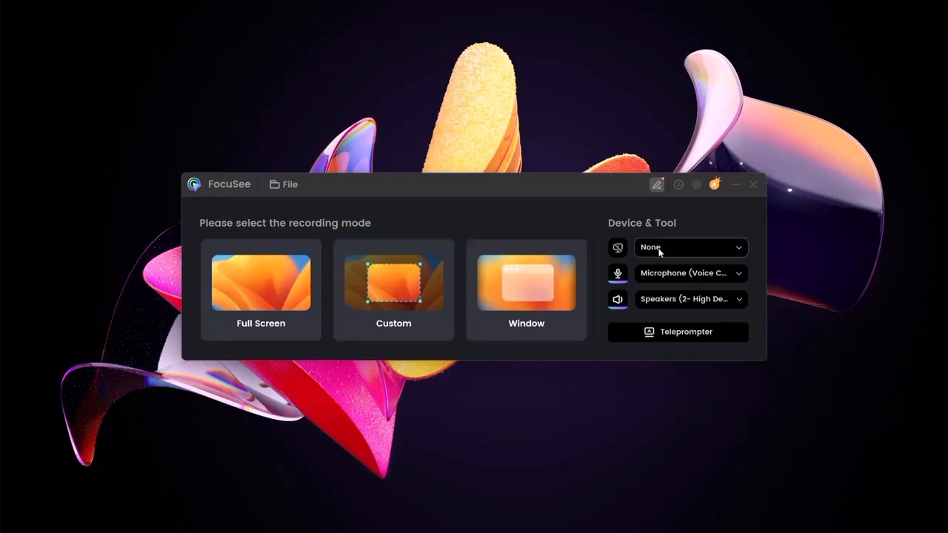
{"action": "left_click", "coordinate": [688, 246]}
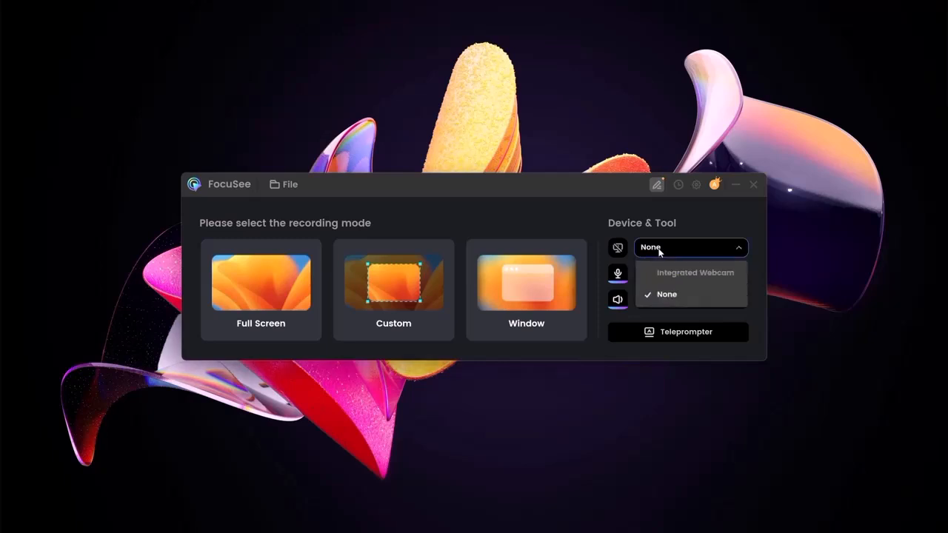
{"action": "left_click", "coordinate": [689, 299]}
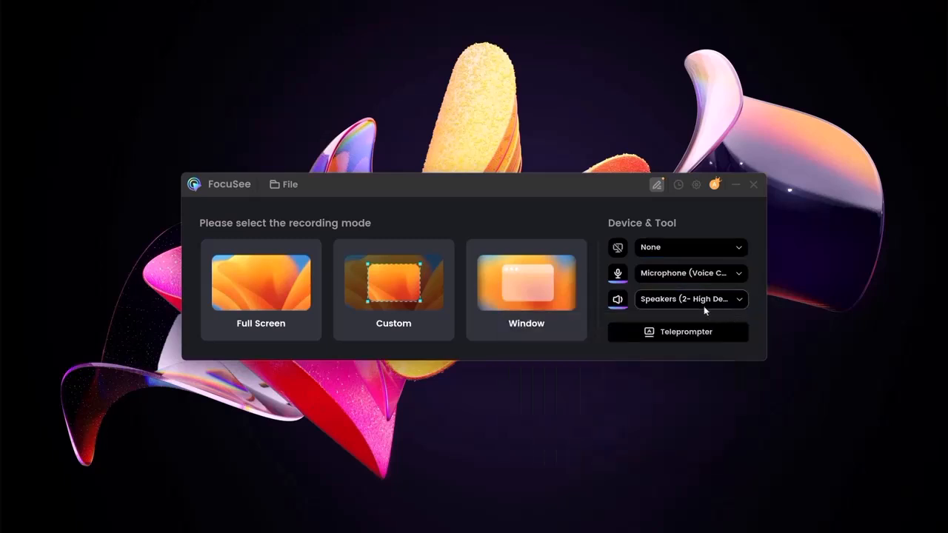
{"action": "mouse_move", "coordinate": [750, 323]}
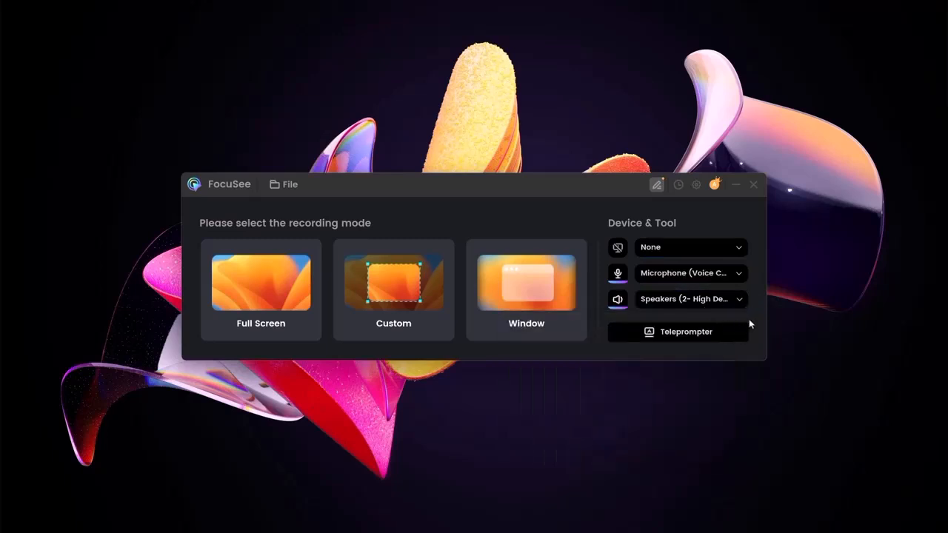
{"action": "left_click", "coordinate": [260, 289]}
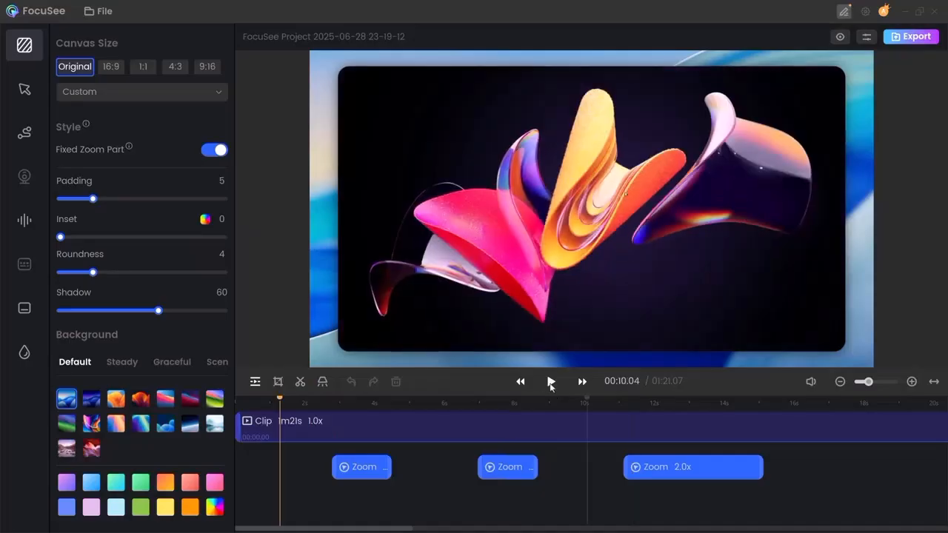
Step: Play back the recorded clip, then preview the canvas at 16:9 and 1:1
{"action": "left_click", "coordinate": [549, 382]}
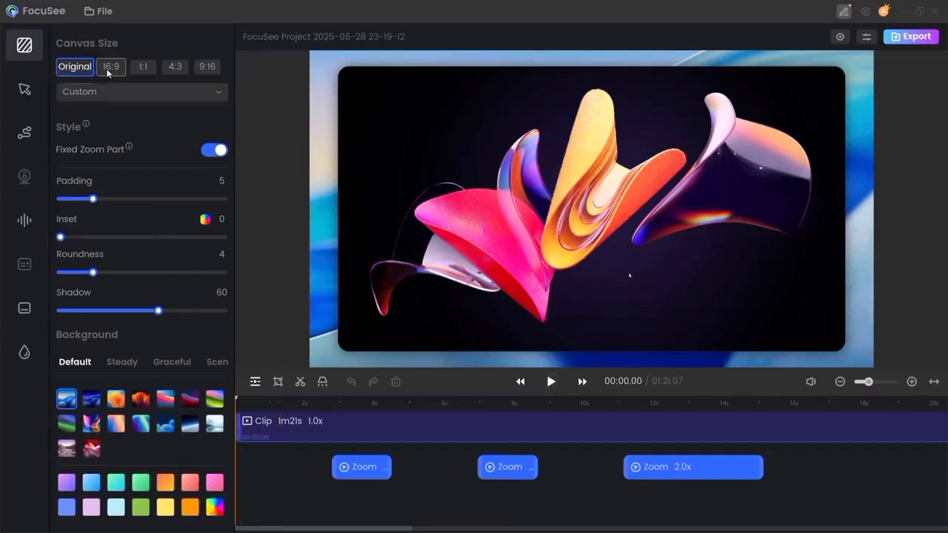
{"action": "left_click", "coordinate": [142, 67]}
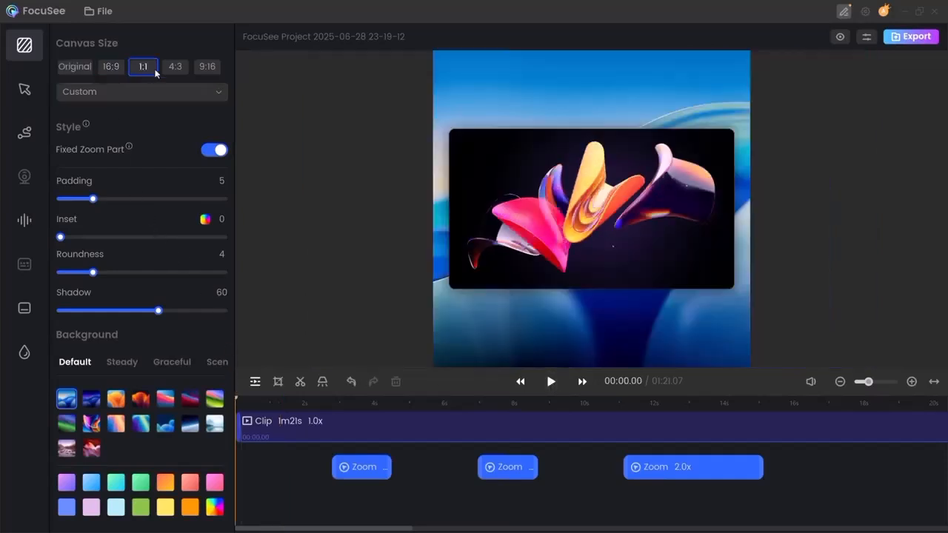
{"action": "left_click", "coordinate": [74, 67]}
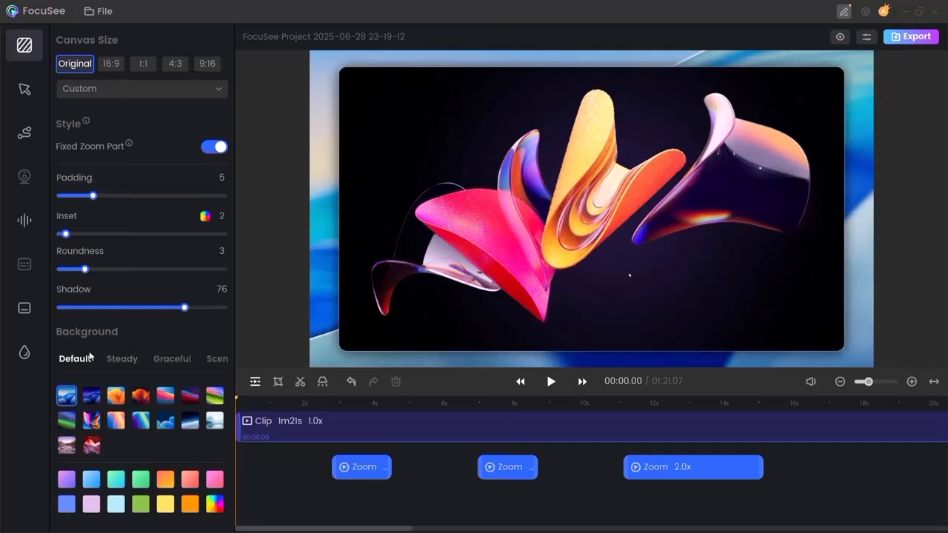
Step: Apply the second-row colourful abstract background from the Default collection
{"action": "left_click", "coordinate": [91, 421]}
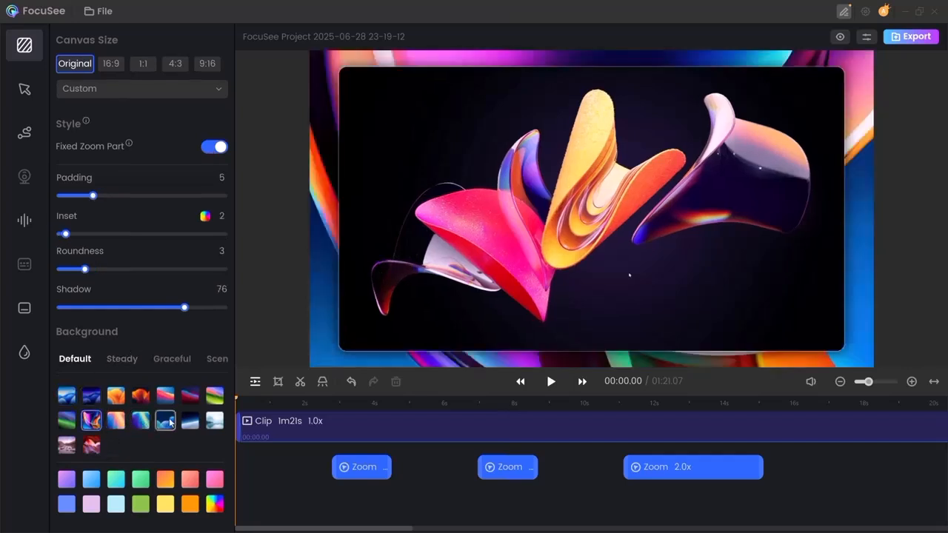
{"action": "left_click", "coordinate": [165, 419]}
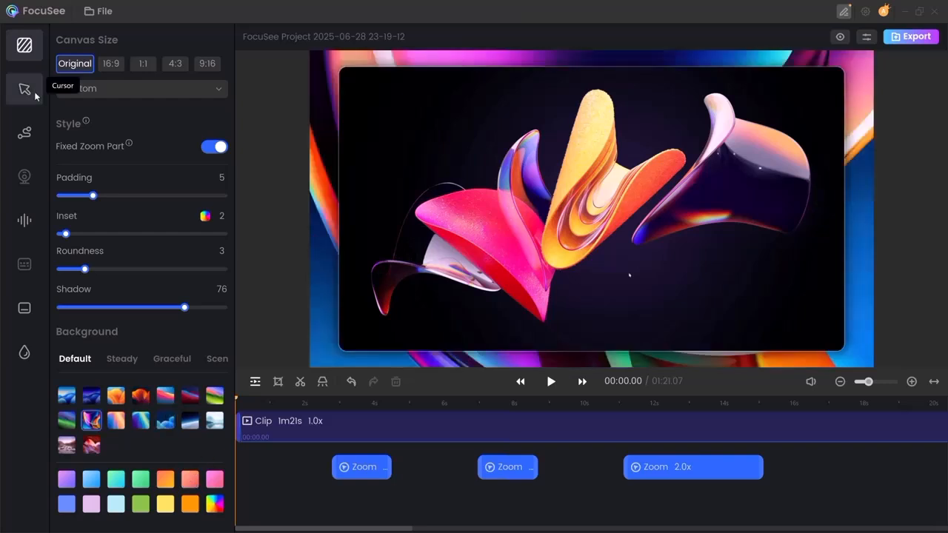
Step: Give the cursor the multicoloured arrow style and a spotlight click effect
{"action": "left_click", "coordinate": [25, 88]}
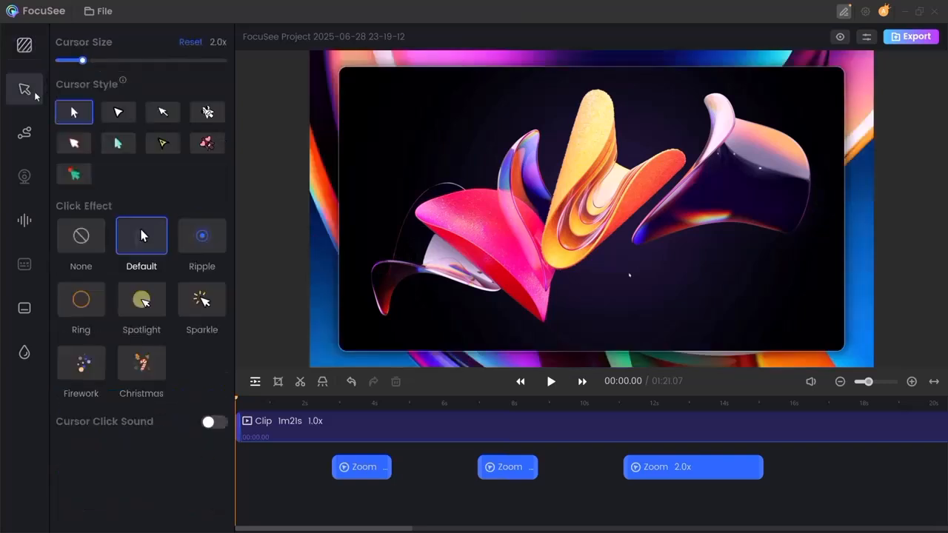
{"action": "left_click", "coordinate": [117, 112]}
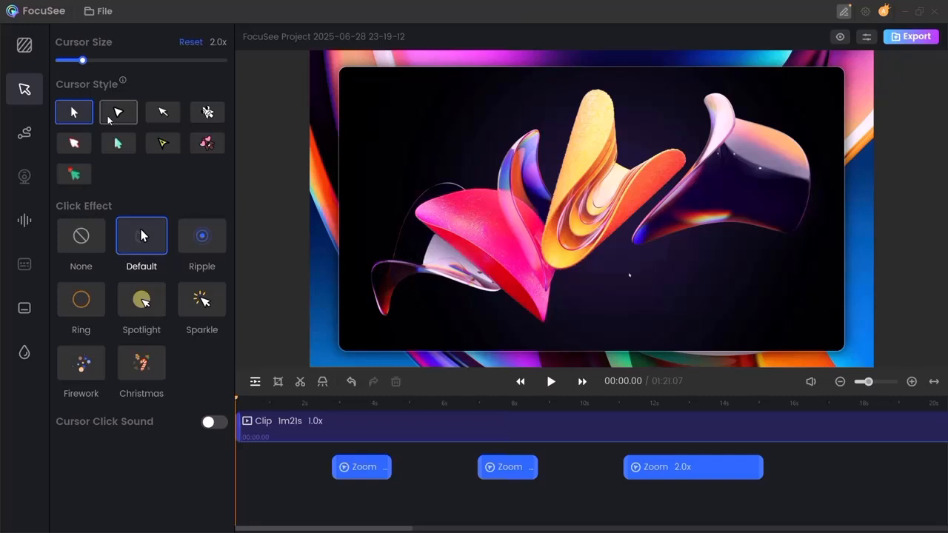
{"action": "left_click", "coordinate": [118, 112]}
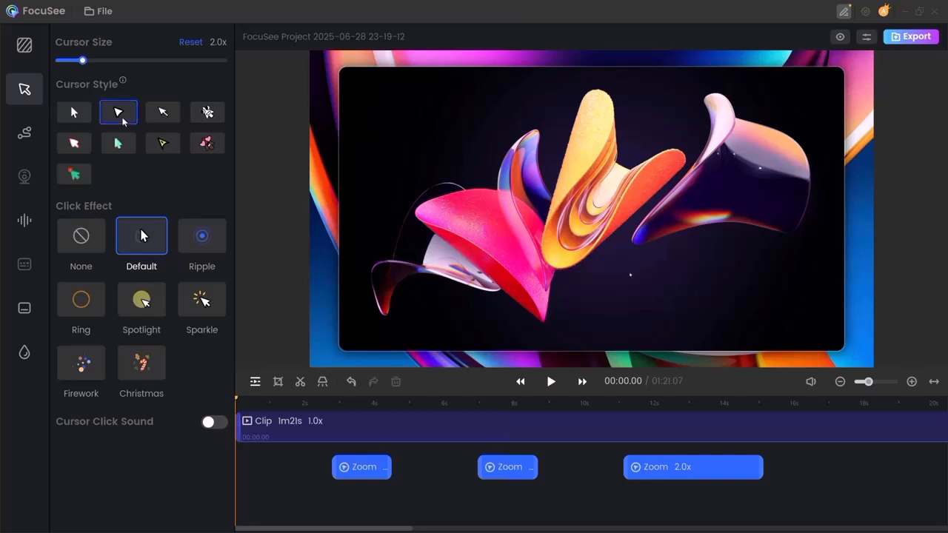
{"action": "left_click", "coordinate": [74, 174]}
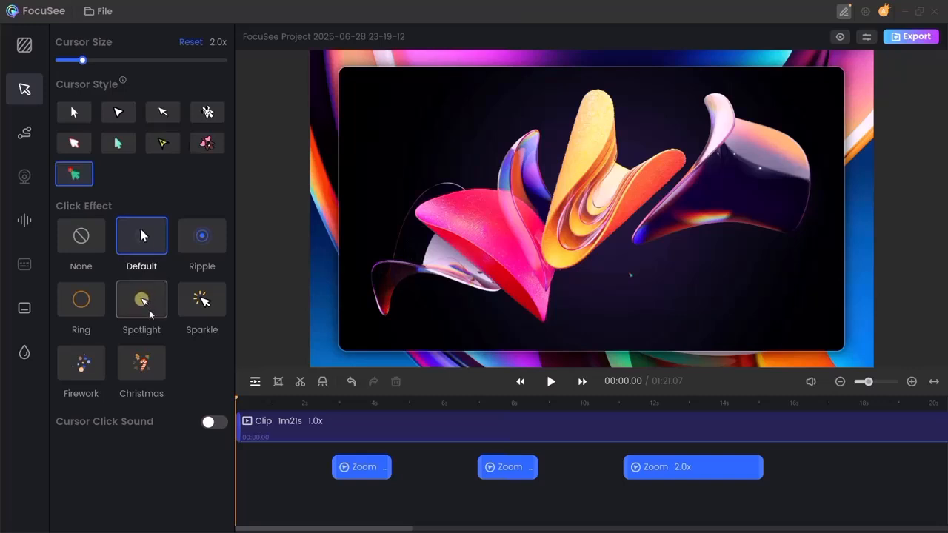
{"action": "left_click", "coordinate": [141, 300]}
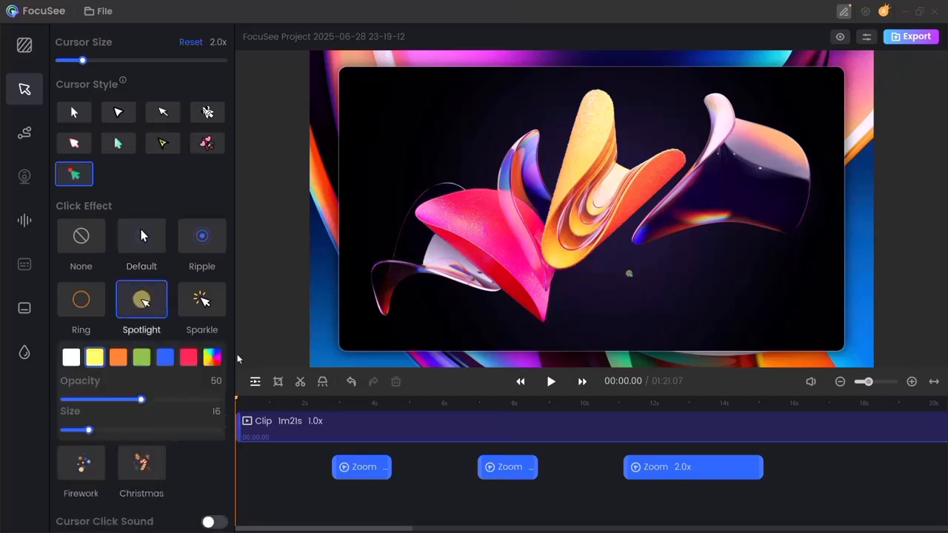
{"action": "left_click", "coordinate": [24, 134]}
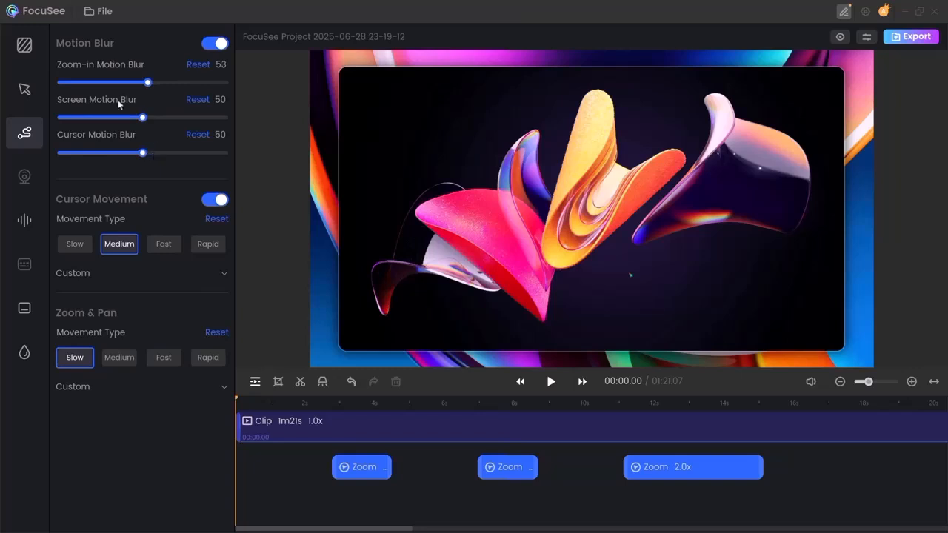
{"action": "mouse_move", "coordinate": [122, 227]}
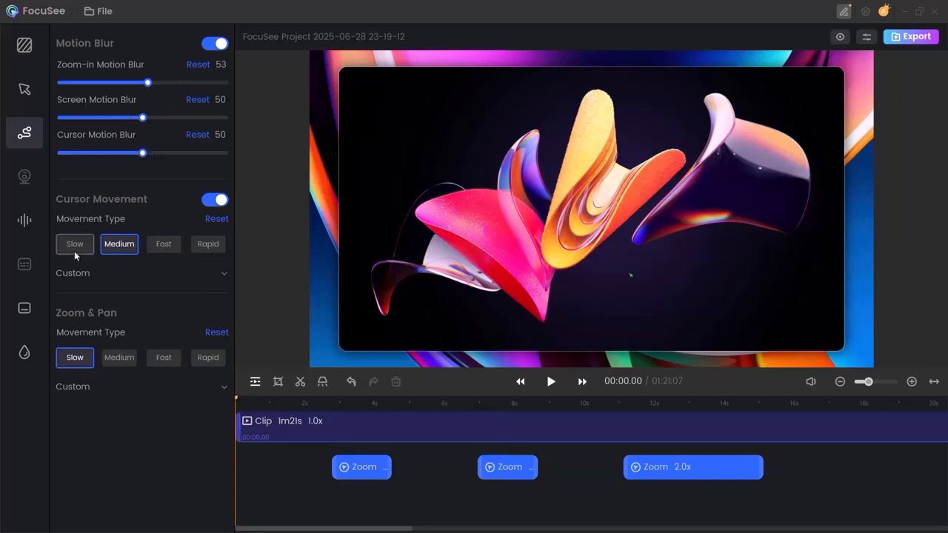
Step: Try Slow, Fast and Rapid cursor movement speeds
{"action": "left_click", "coordinate": [74, 244]}
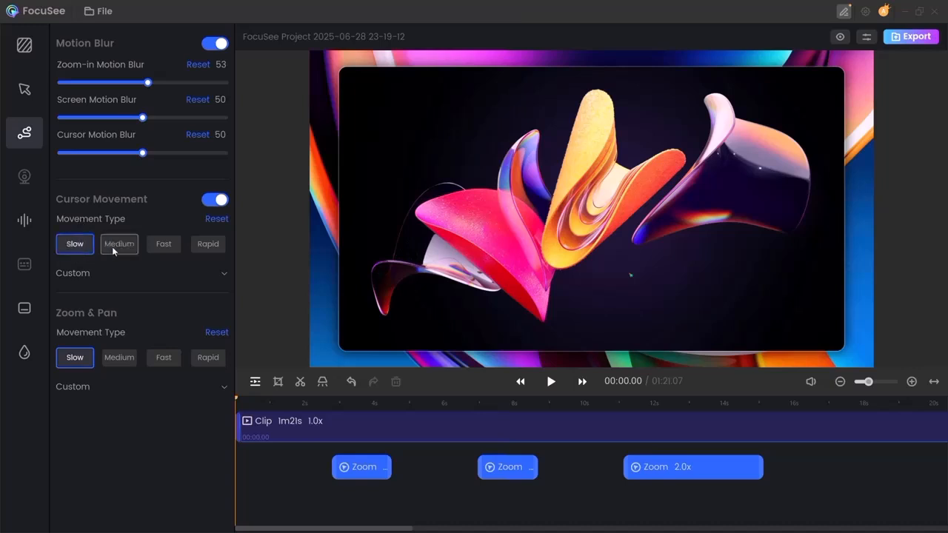
{"action": "left_click", "coordinate": [163, 244]}
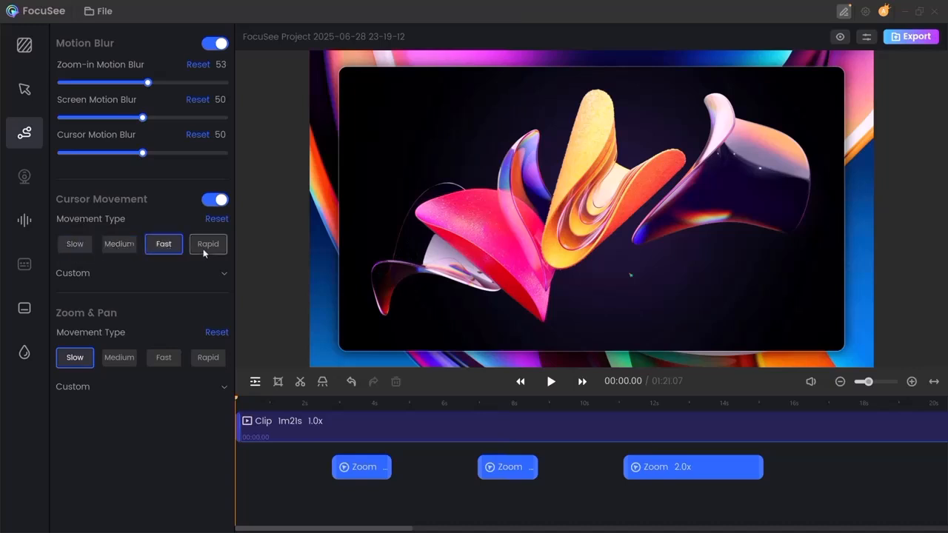
{"action": "left_click", "coordinate": [118, 357]}
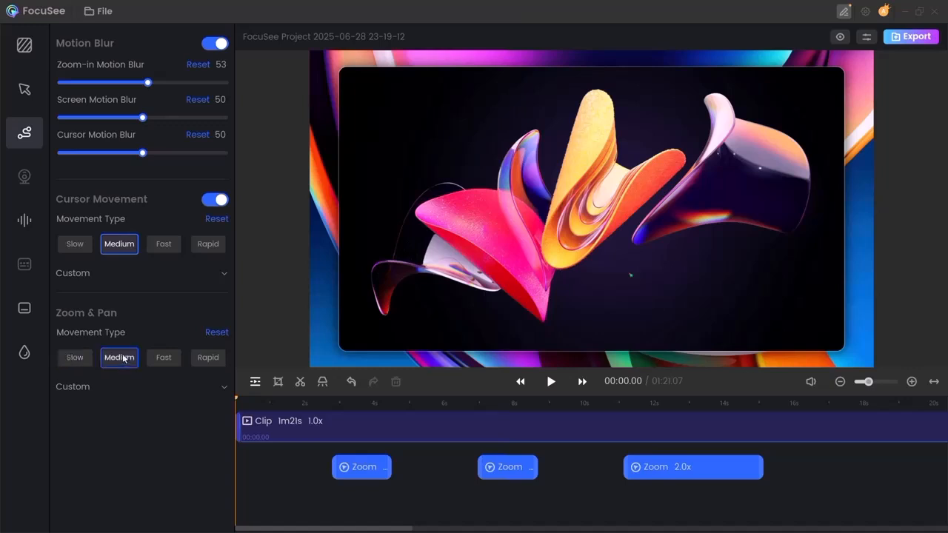
{"action": "mouse_move", "coordinate": [25, 176]}
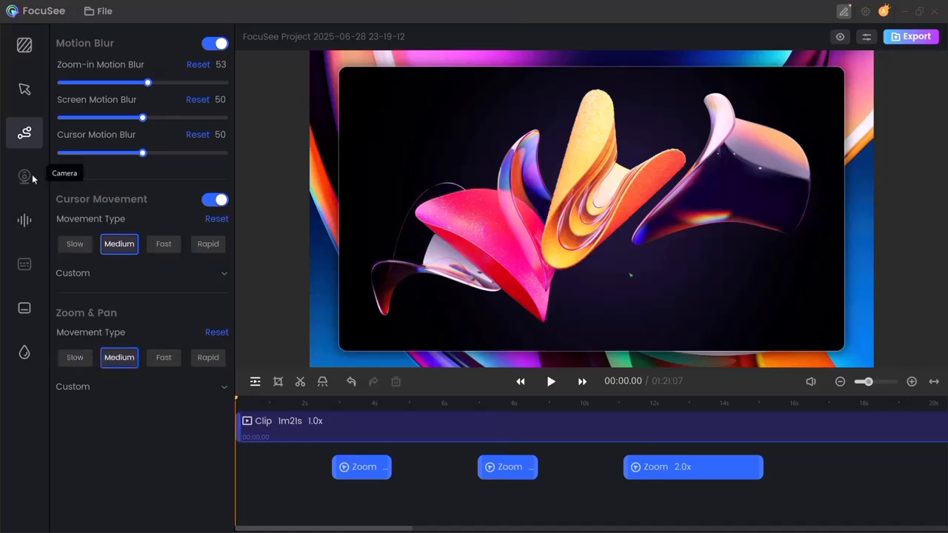
{"action": "mouse_move", "coordinate": [28, 178]}
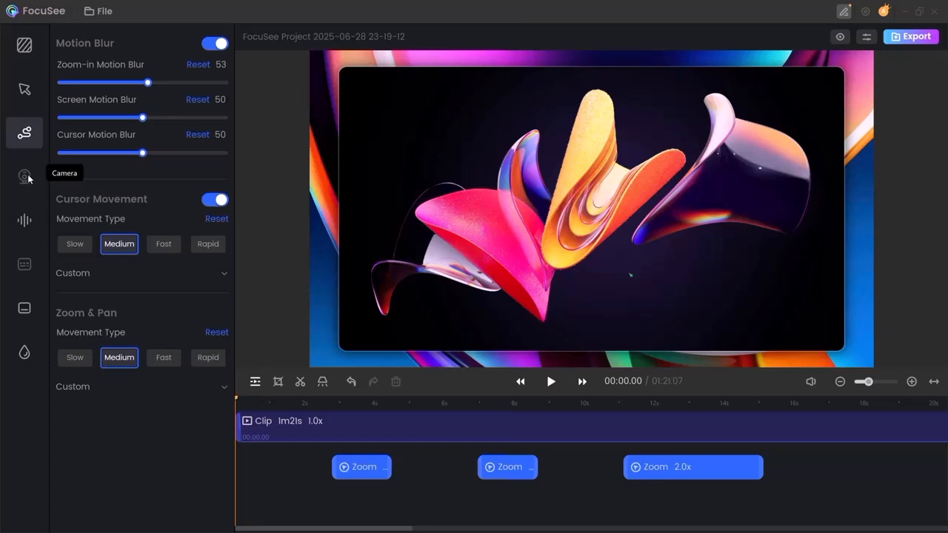
{"action": "mouse_move", "coordinate": [31, 208]}
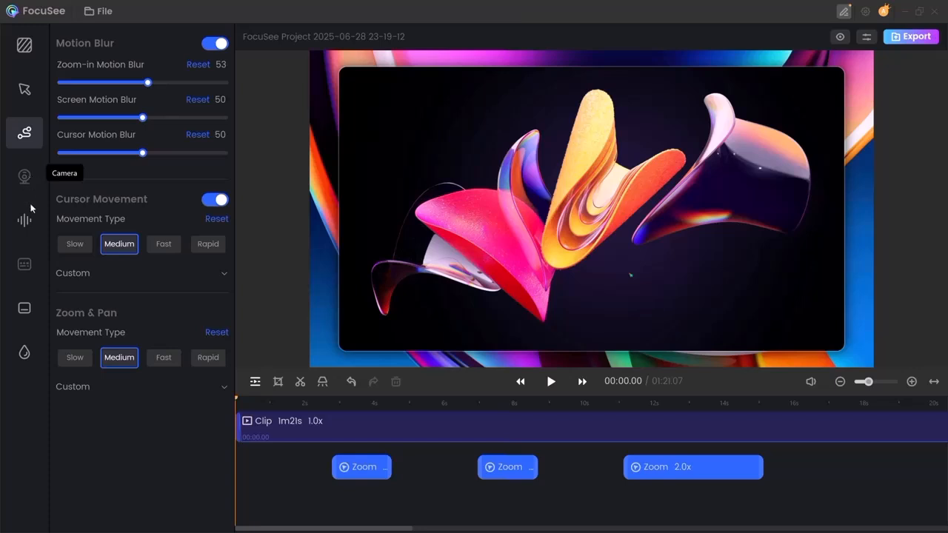
Step: Switch on Audio Noise Reduction in the Audio panel
{"action": "left_click", "coordinate": [24, 220]}
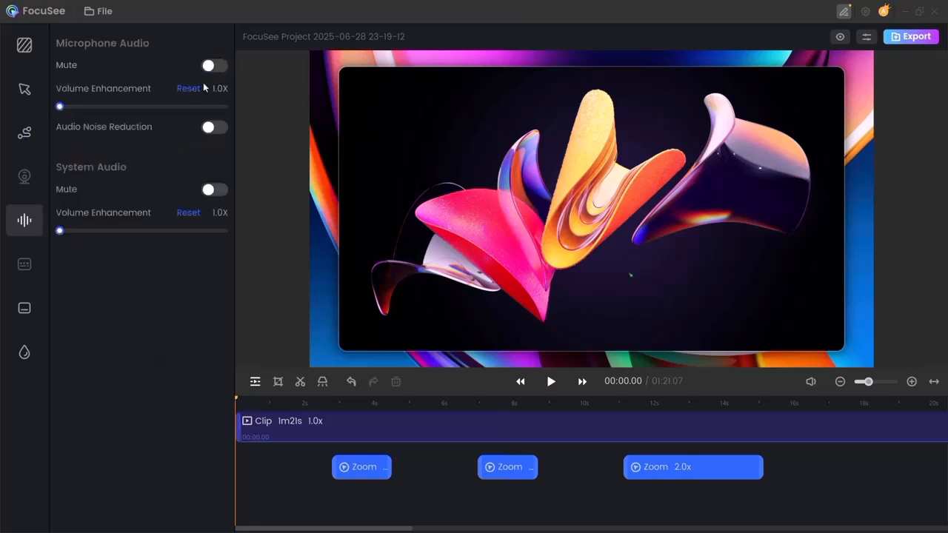
{"action": "left_click", "coordinate": [213, 127]}
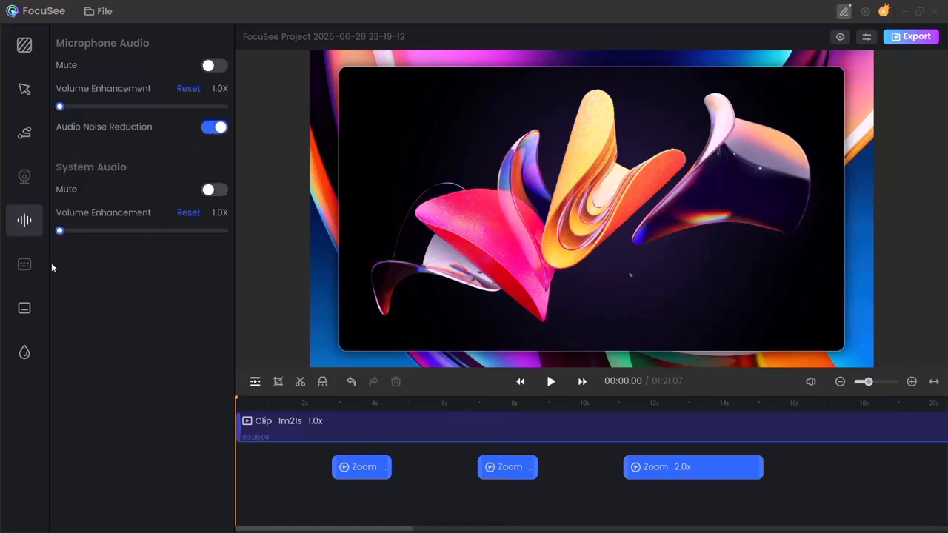
{"action": "mouse_move", "coordinate": [24, 264]}
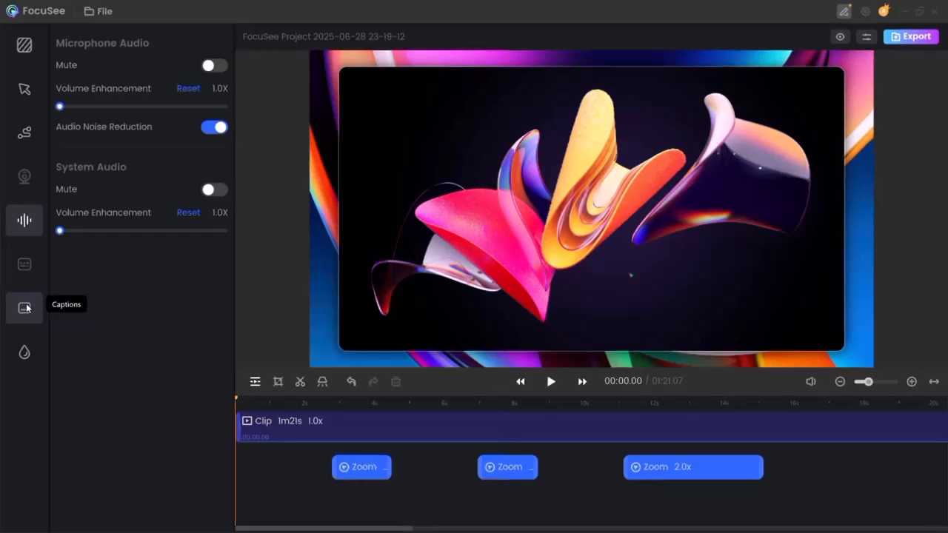
Step: Show the Captions panel offering Nano, Basic and Pro models
{"action": "left_click", "coordinate": [25, 307]}
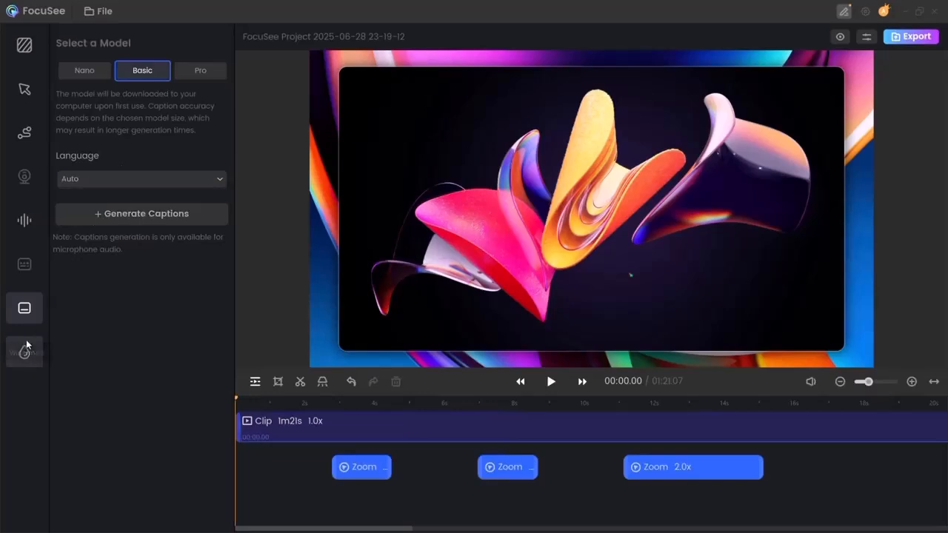
Step: Toggle Show Watermark off and back on, then return to canvas settings
{"action": "left_click", "coordinate": [25, 352]}
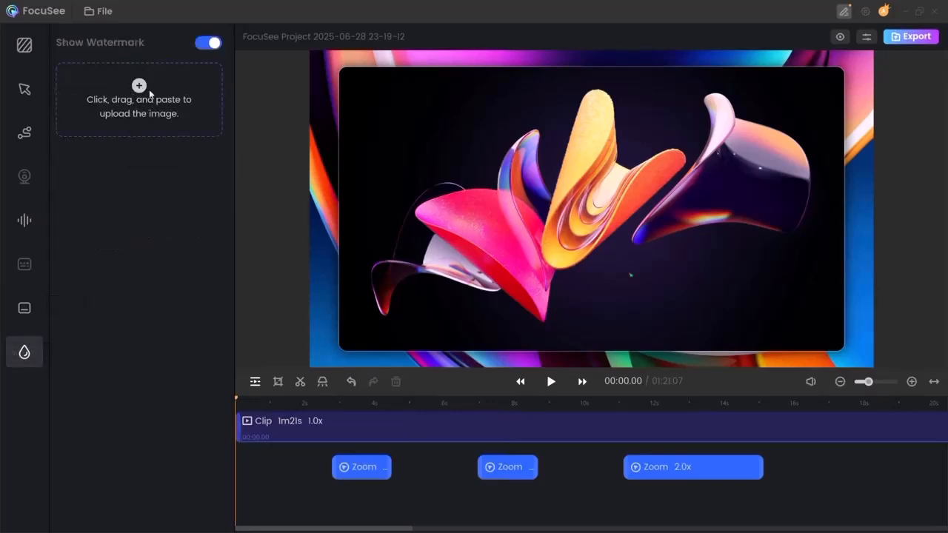
{"action": "left_click", "coordinate": [208, 42]}
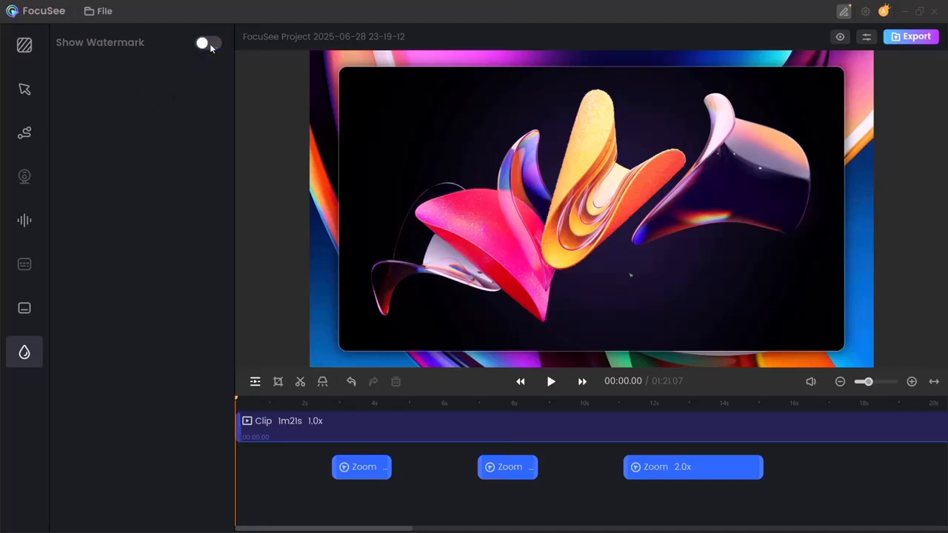
{"action": "left_click", "coordinate": [209, 42]}
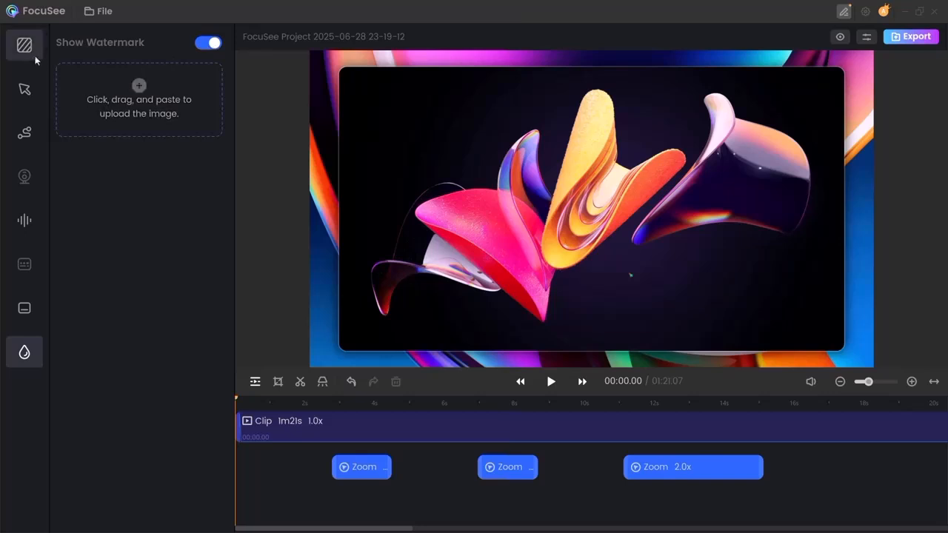
{"action": "left_click", "coordinate": [23, 44]}
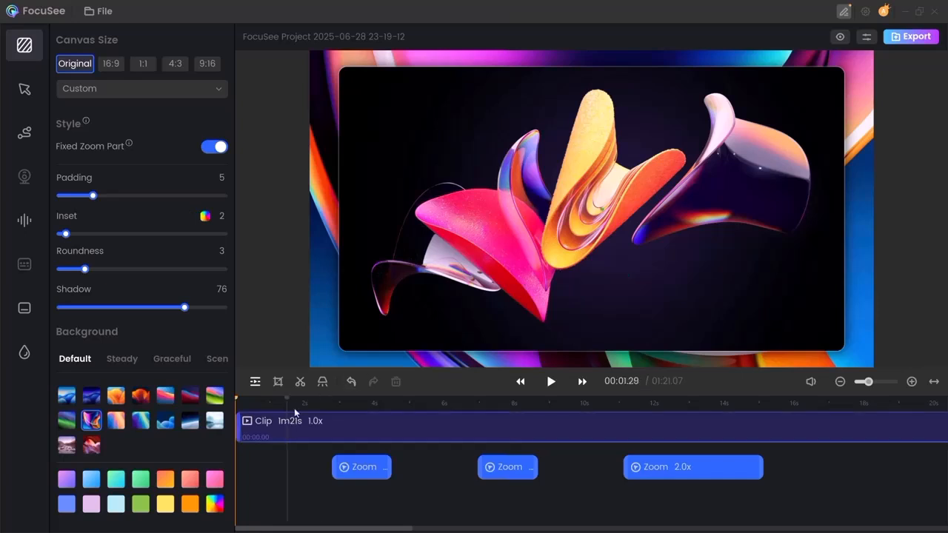
Step: Switch to the focusee.imobie.com website in the browser
{"action": "left_click", "coordinate": [374, 404]}
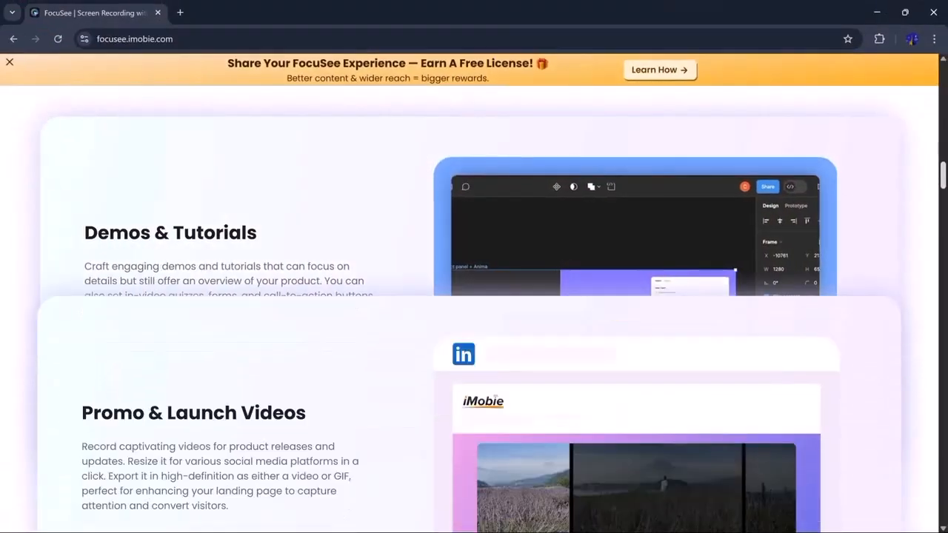
Step: Scroll the FocuSee site past features and pricing to the user testimonials
{"action": "scroll", "scroll_direction": "down", "scroll_amount": 3}
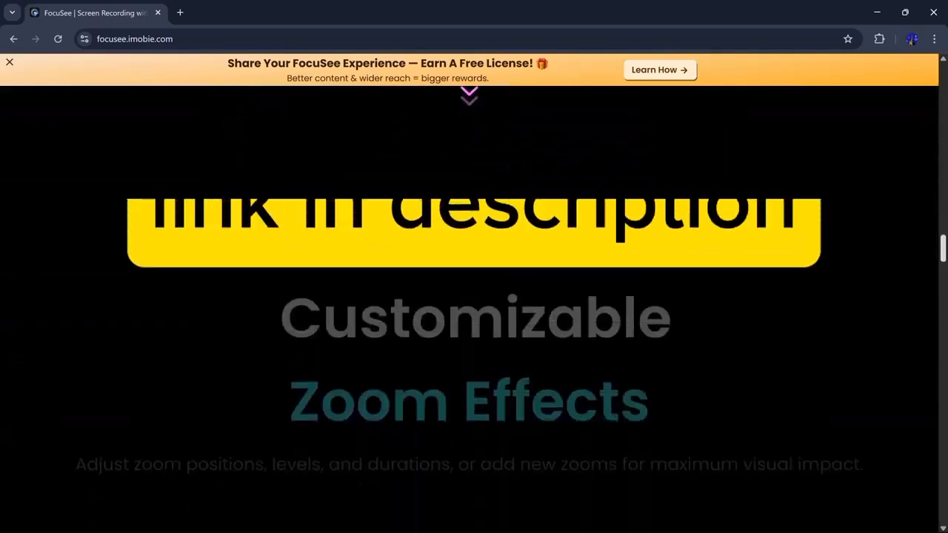
{"action": "scroll", "scroll_direction": "down", "scroll_amount": 3}
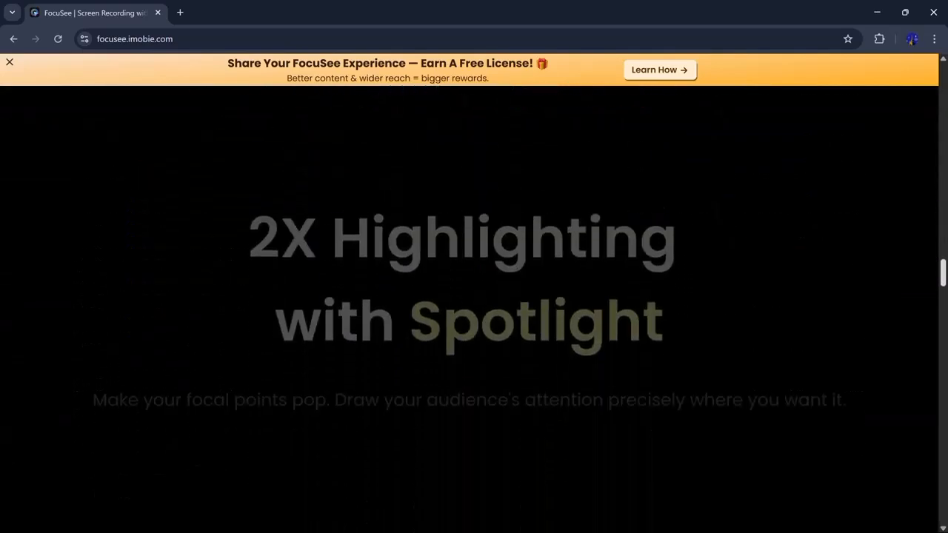
{"action": "scroll", "scroll_direction": "down", "scroll_amount": 3}
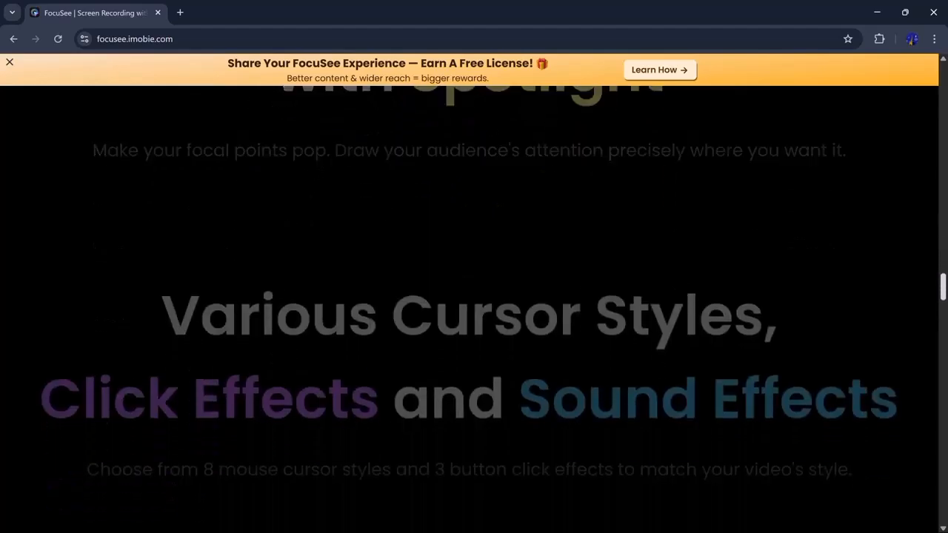
{"action": "scroll", "scroll_direction": "down", "scroll_amount": 3}
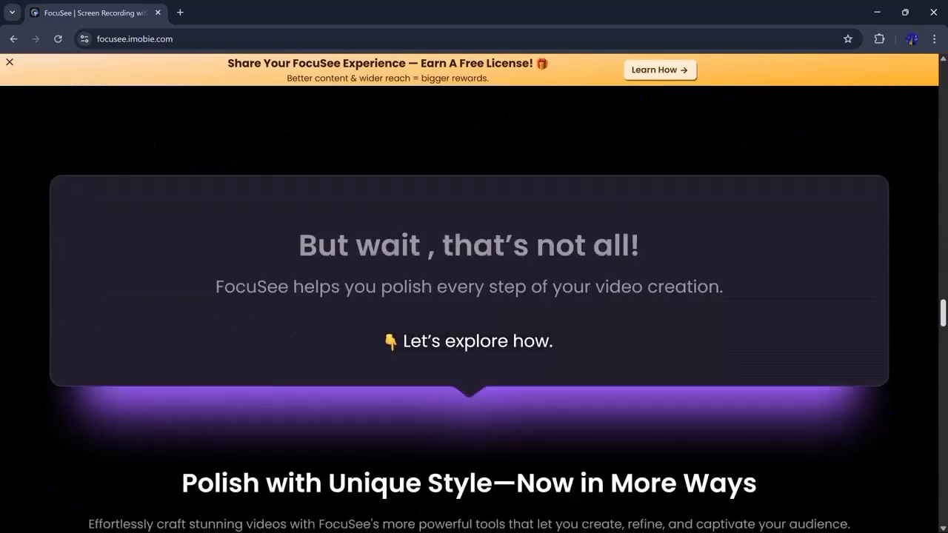
{"action": "scroll", "scroll_direction": "down", "scroll_amount": 3}
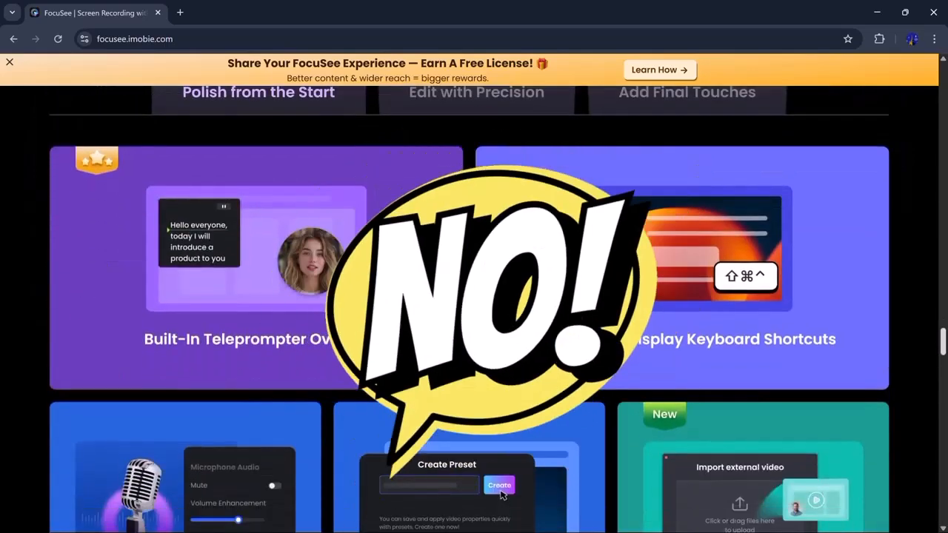
{"action": "scroll", "scroll_direction": "down", "scroll_amount": 3}
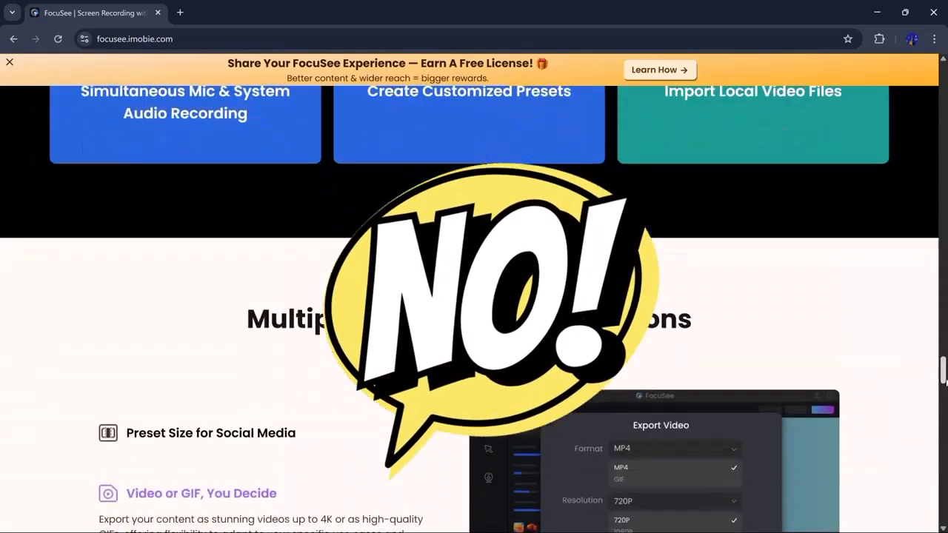
{"action": "scroll", "scroll_direction": "down", "scroll_amount": 3}
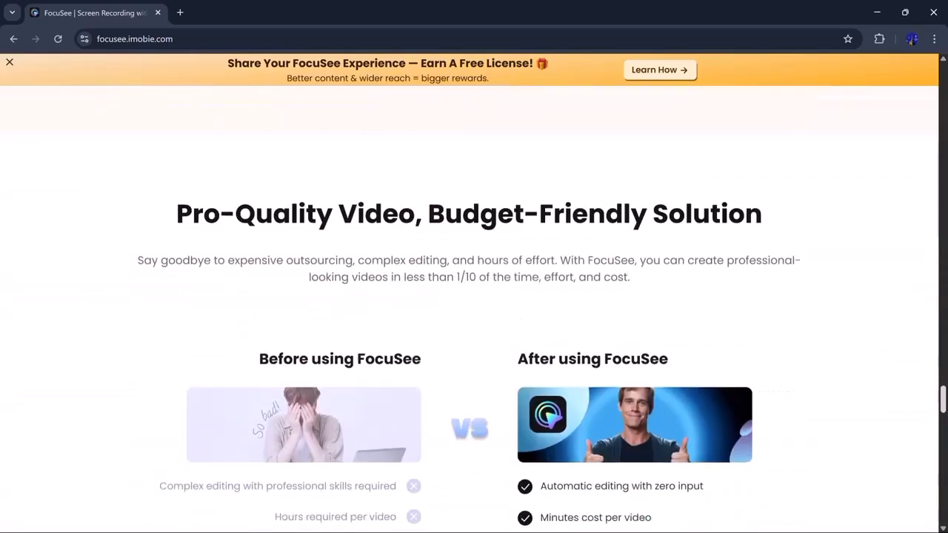
{"action": "scroll", "scroll_direction": "down", "scroll_amount": 3}
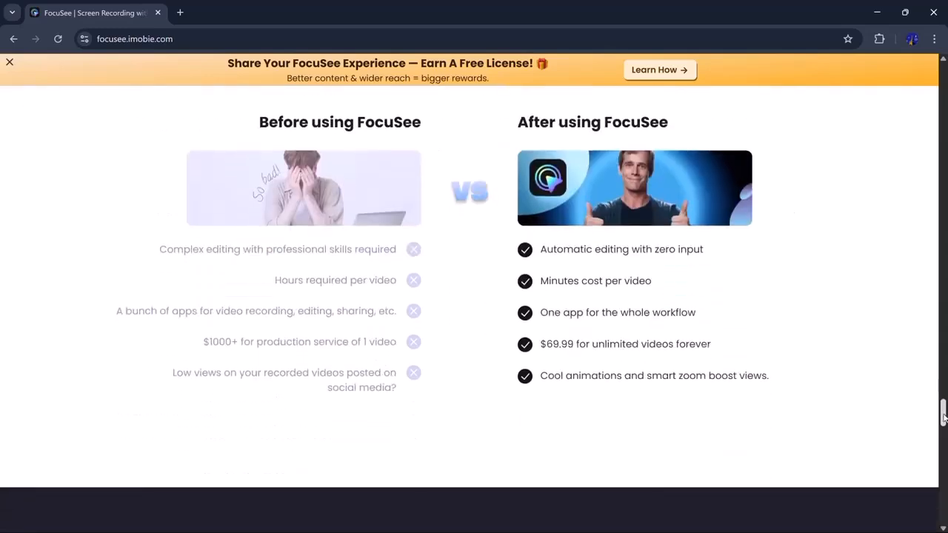
{"action": "scroll", "scroll_direction": "down", "scroll_amount": 3}
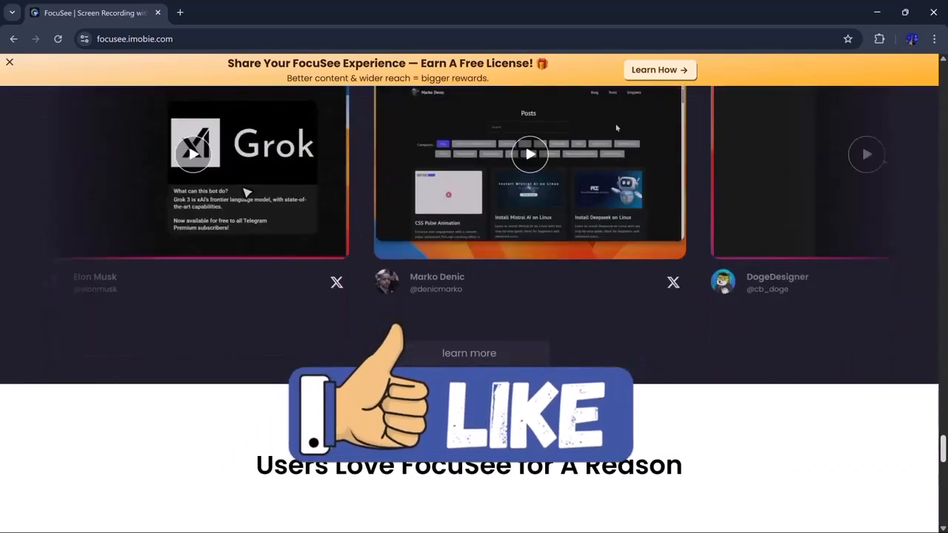
{"action": "scroll", "scroll_direction": "down", "scroll_amount": 3}
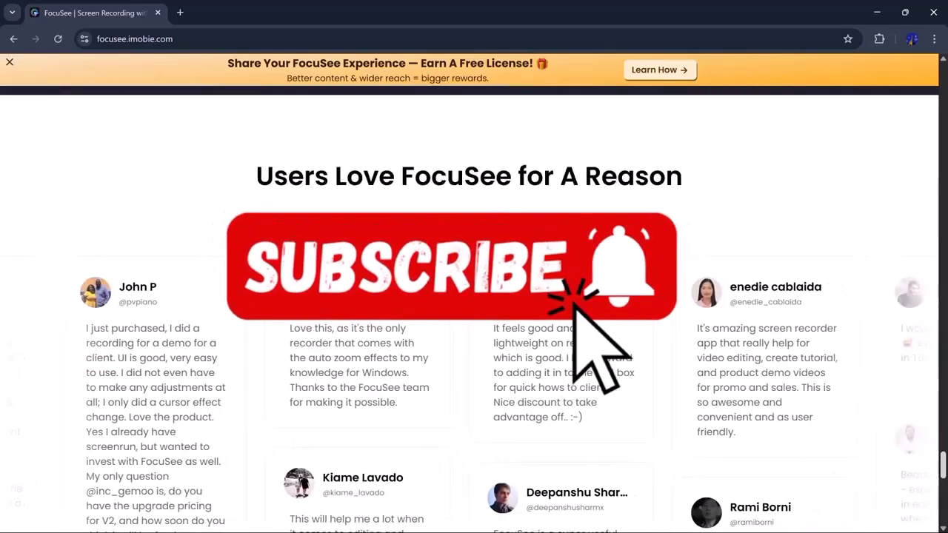